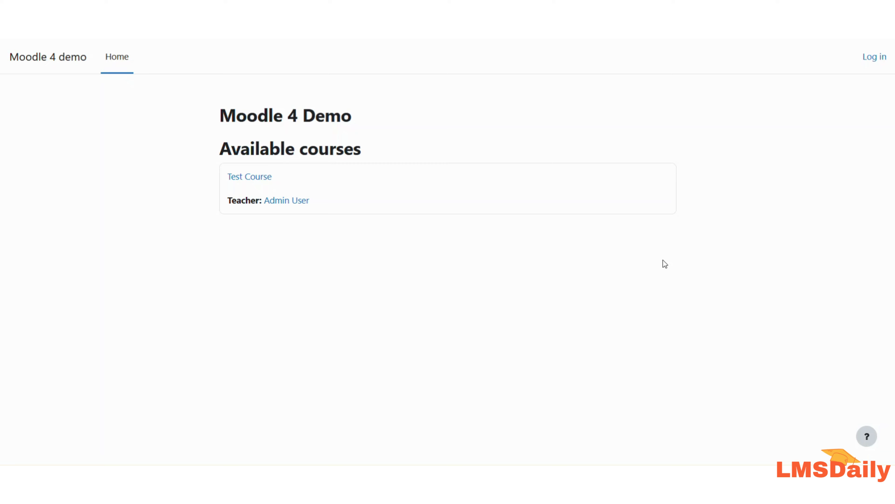
{"action": "mouse_move", "coordinate": [762, 150]}
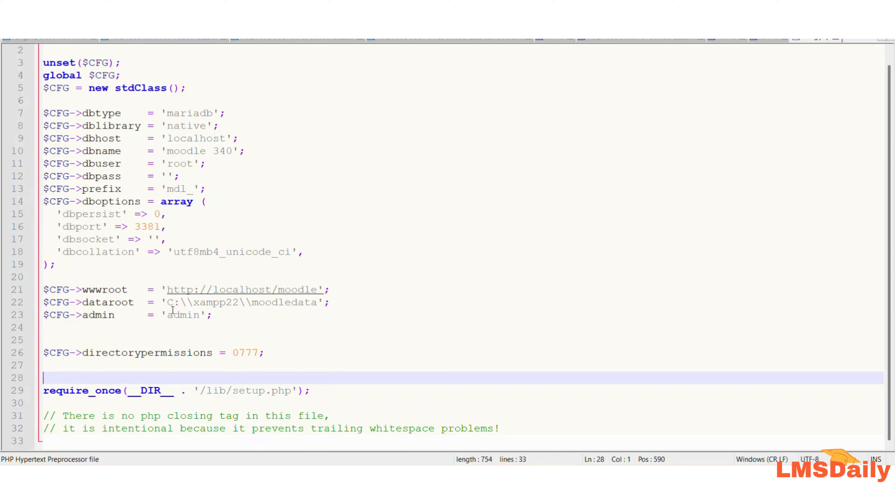
{"action": "type", "text": "$CFG->alternateloginurl = '';"}
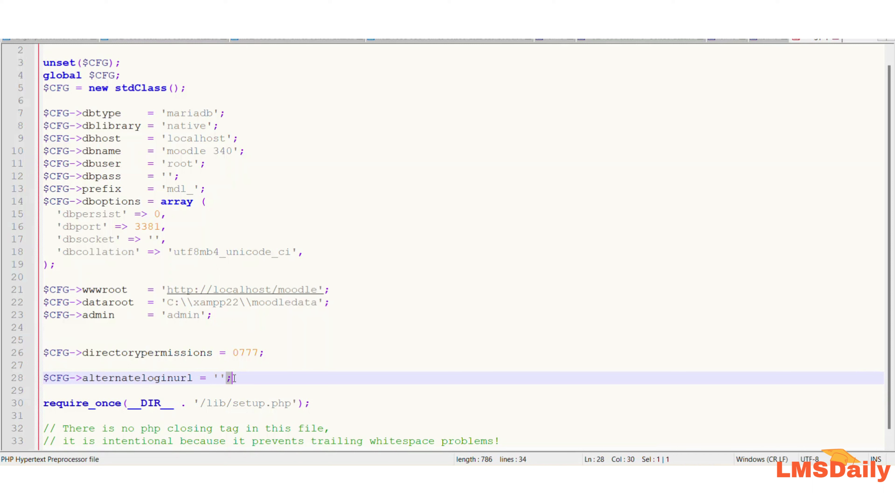
{"action": "mouse_move", "coordinate": [238, 377]}
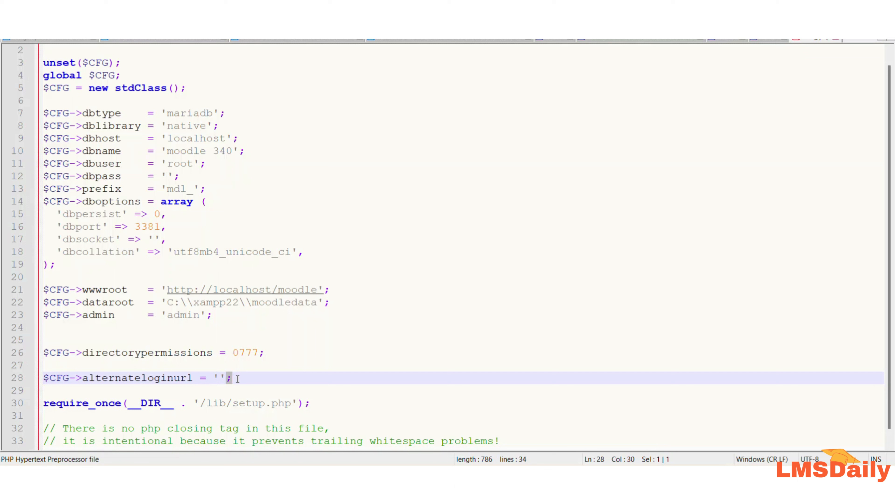